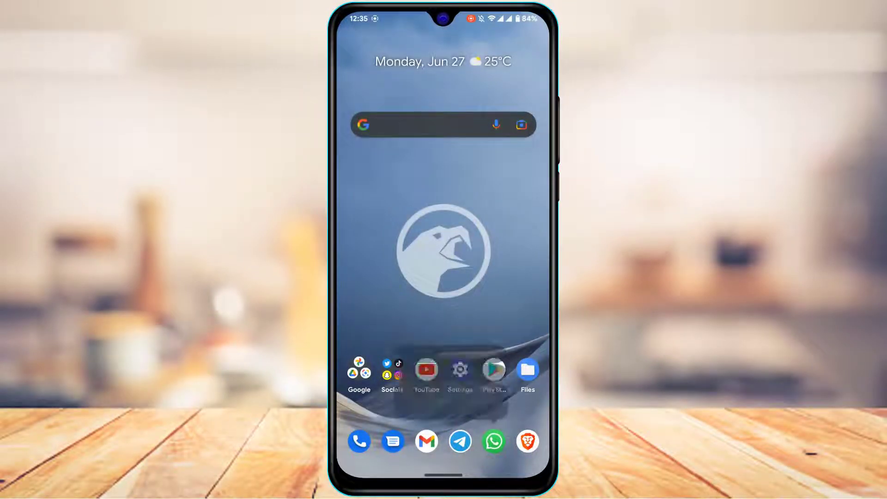
- Launch WhatsApp from the home screen onto the Test Group chat
left_click(443, 249)
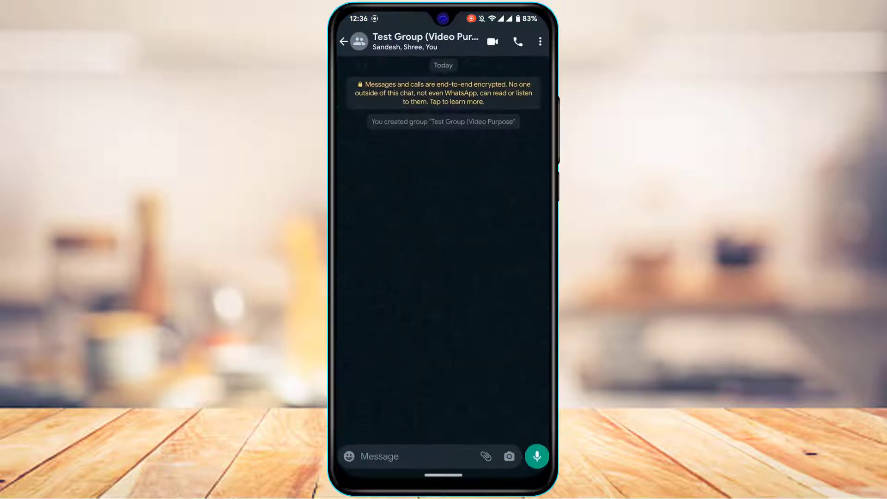
left_click(379, 457)
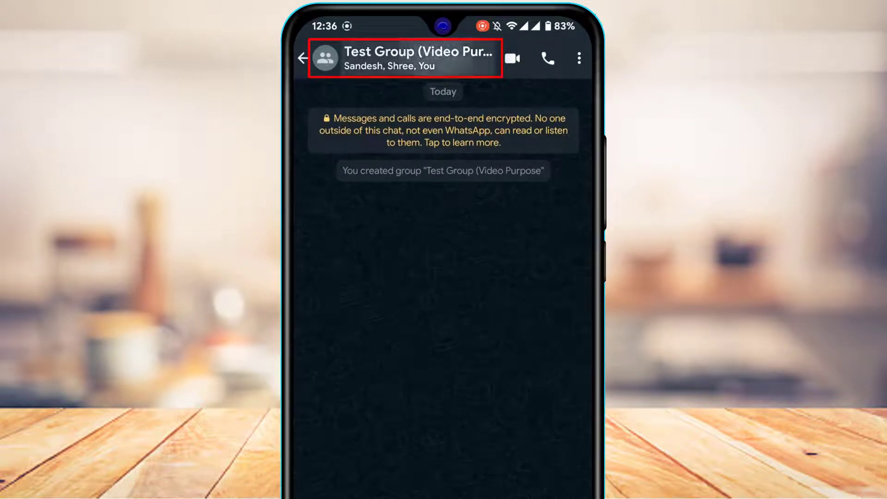
- Show the group's info page scrolled to its three participants: You, Sandesh Dai, Shree Sir
left_click(408, 57)
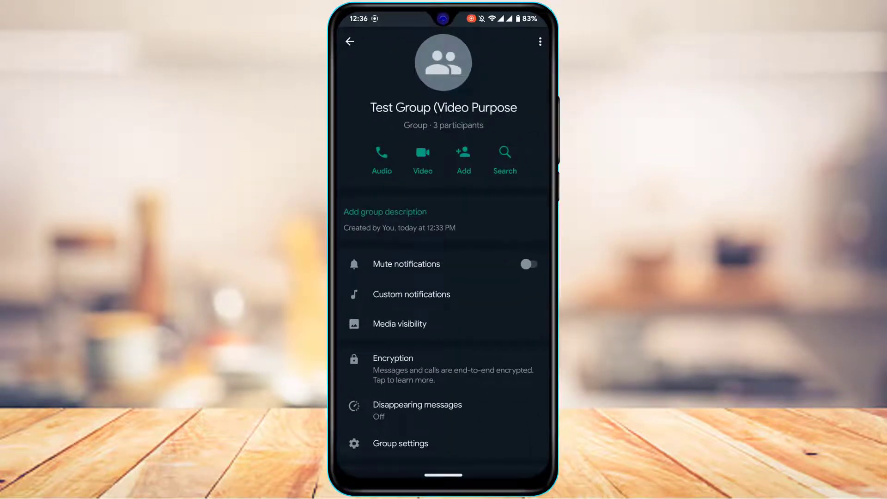
scroll("down", 3)
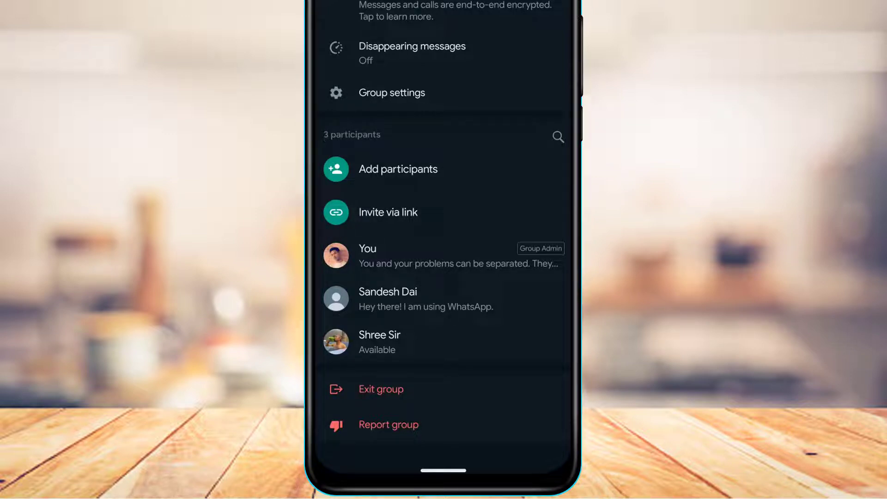
scroll("down", 3)
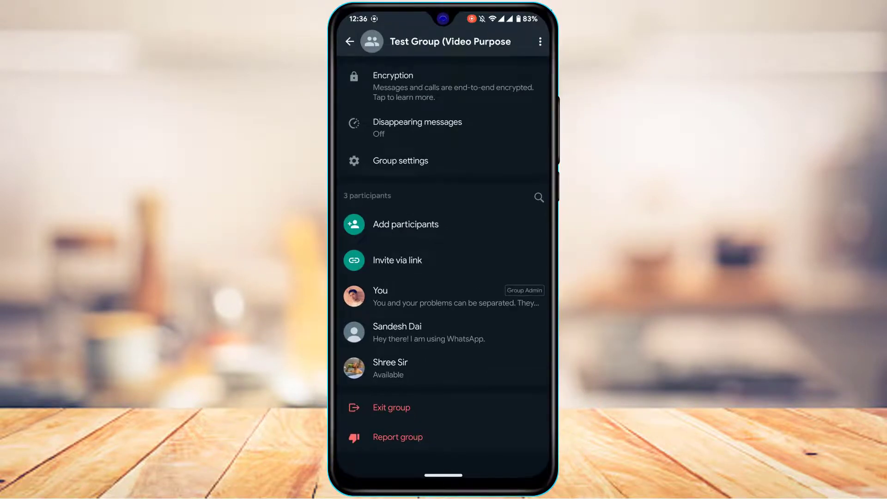
- Start Add participants and scroll the contact list down to Sanket Bro
left_click(405, 223)
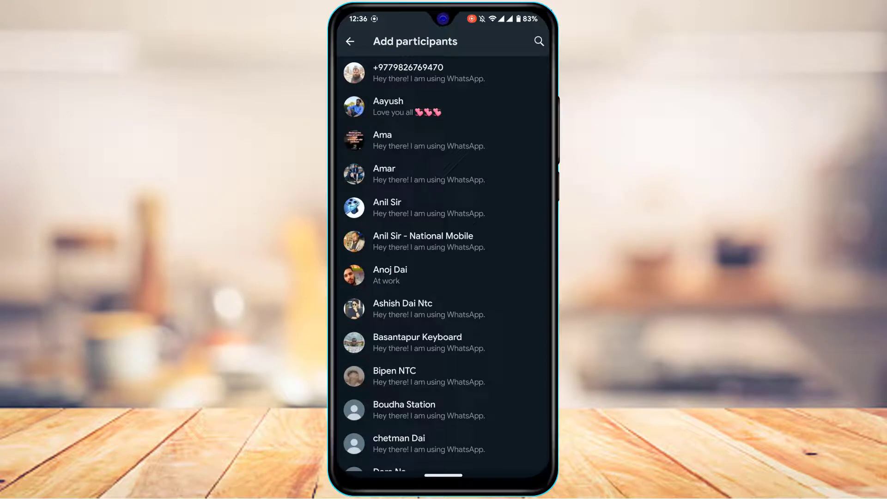
scroll("down", 3)
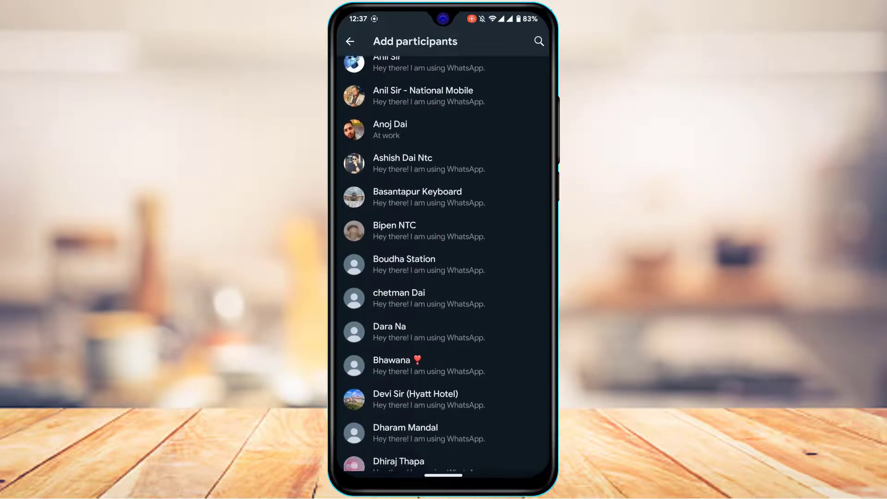
scroll("down", 3)
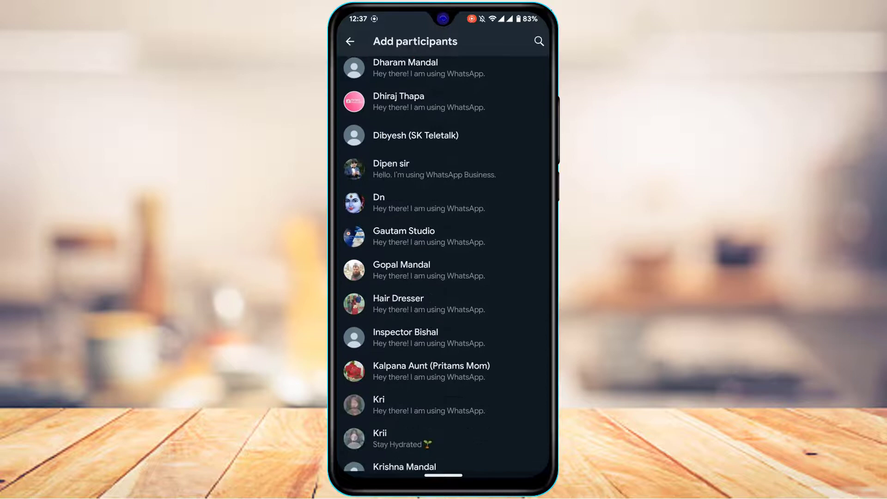
scroll("down", 3)
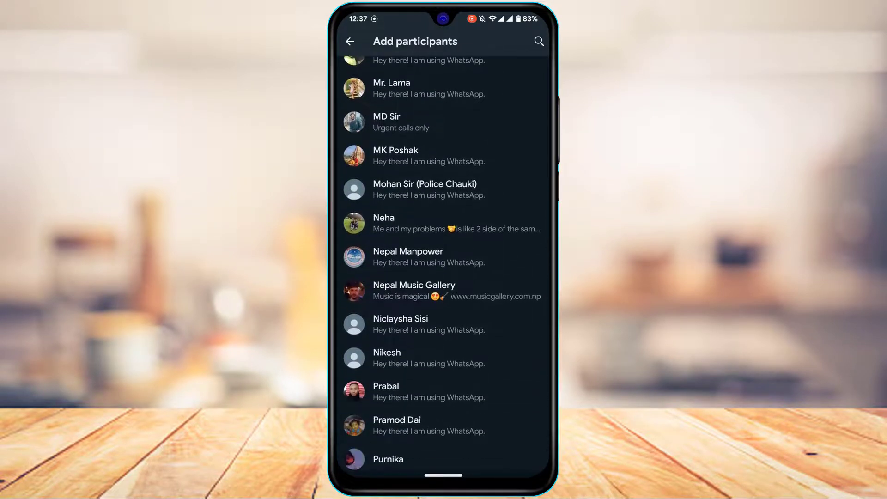
scroll("down", 3)
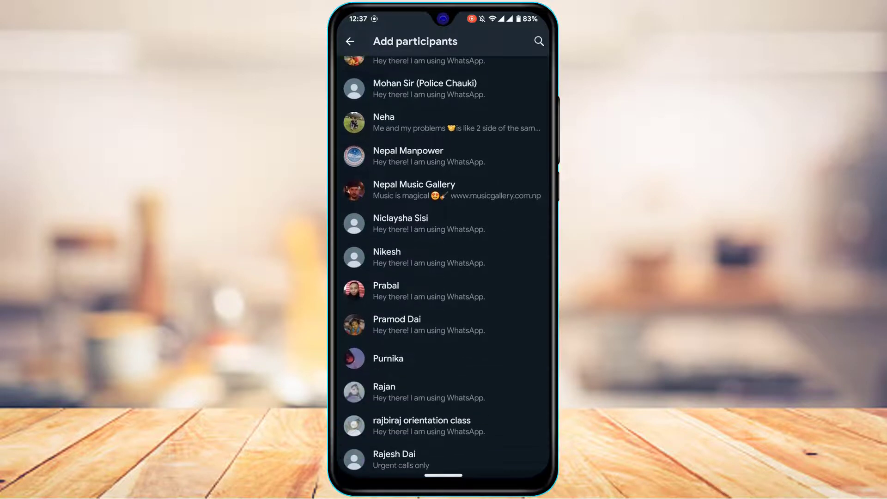
scroll("down", 3)
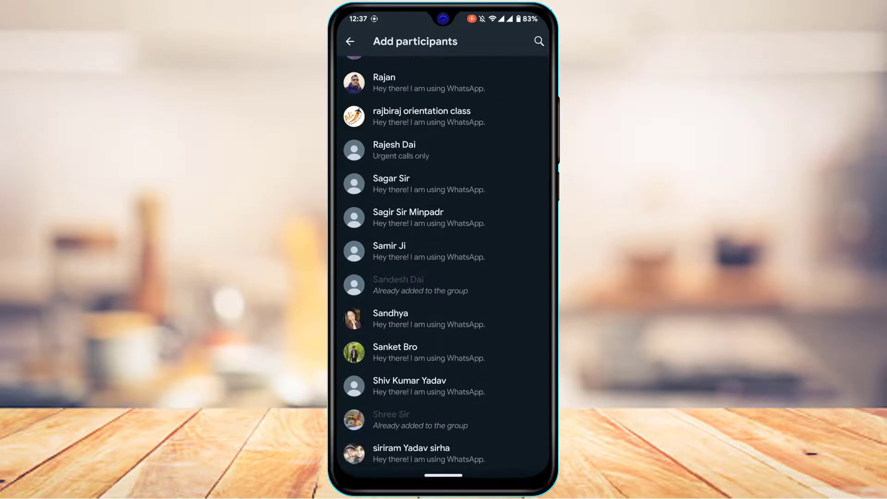
scroll("down", 3)
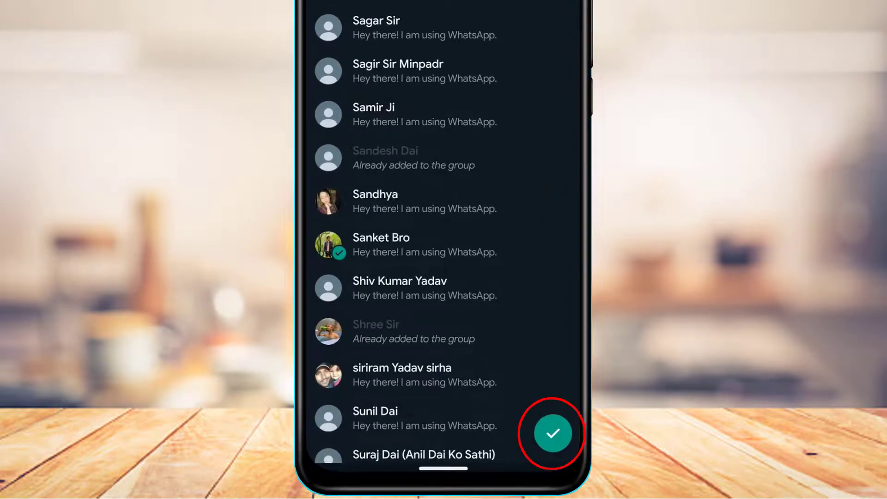
- Confirm adding Sanket Bro and return to the chat showing 'You added Sanket Bro'
left_click(550, 434)
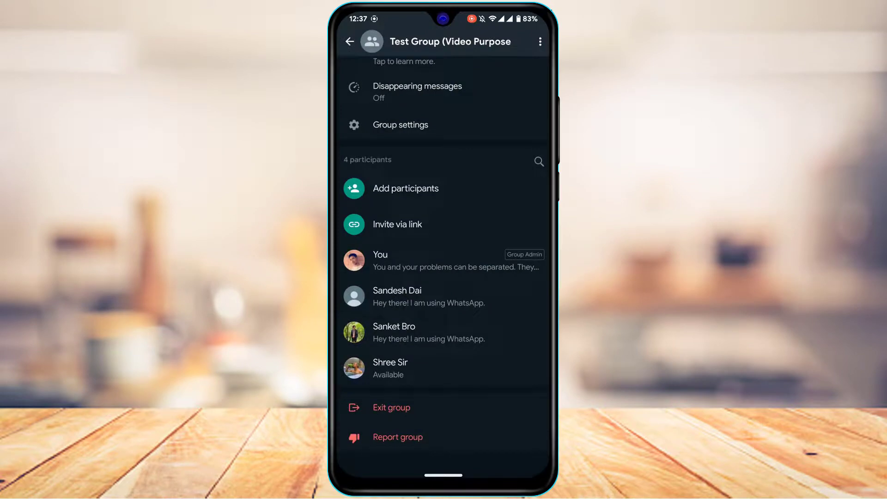
left_click(351, 40)
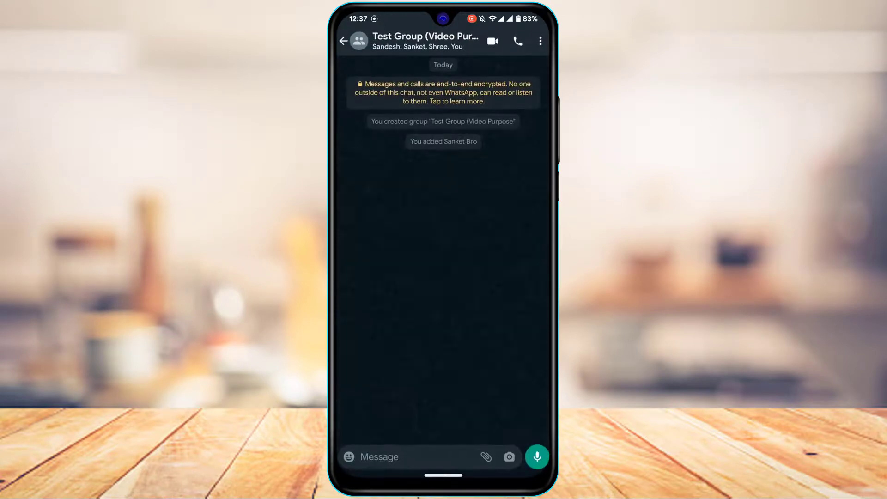